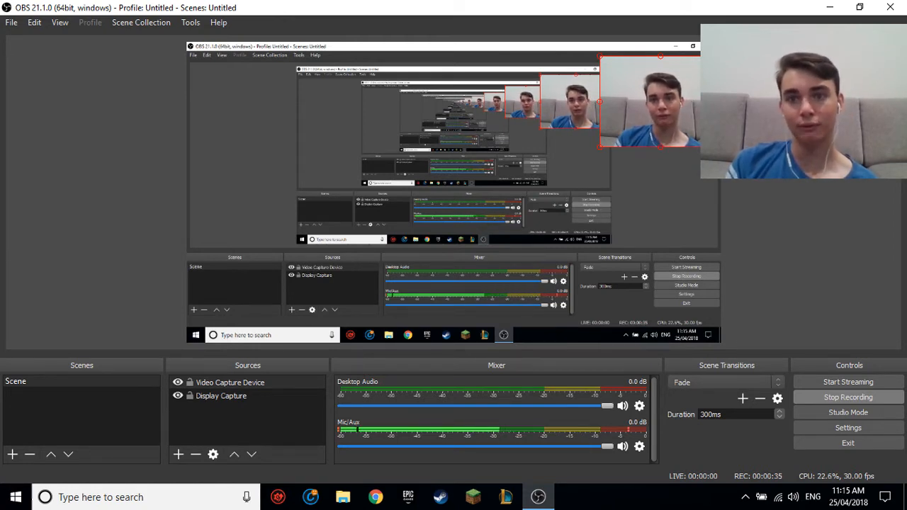
pyautogui.moveTo(163, 6)
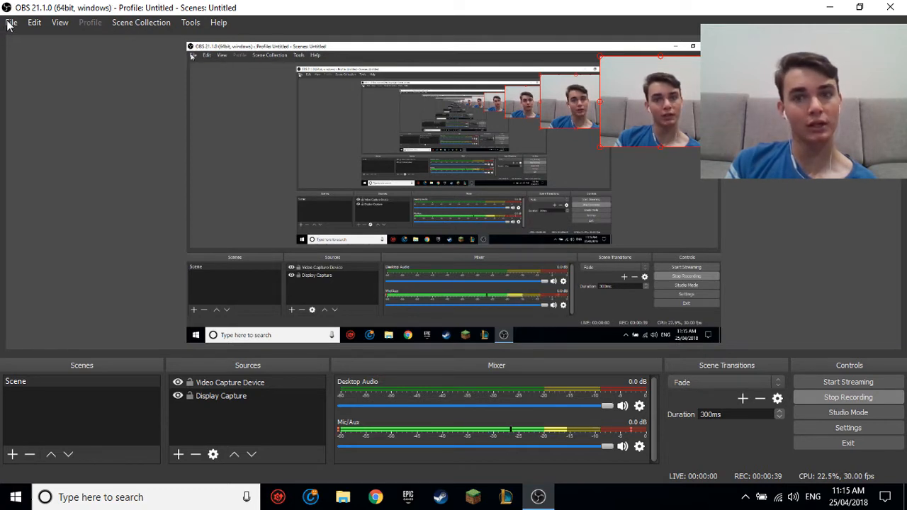
# Step: Bring up OBS's File menu of recording, settings and profile options
pyautogui.click(11, 23)
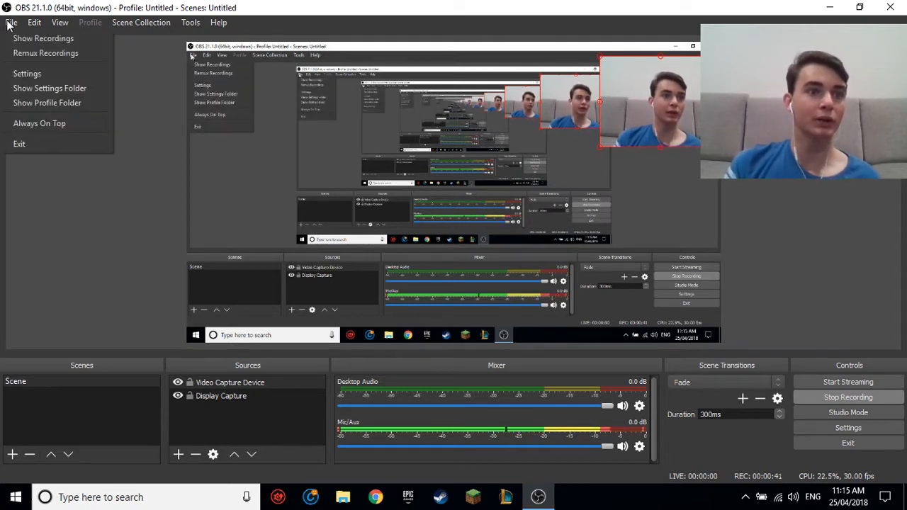
pyautogui.moveTo(45, 52)
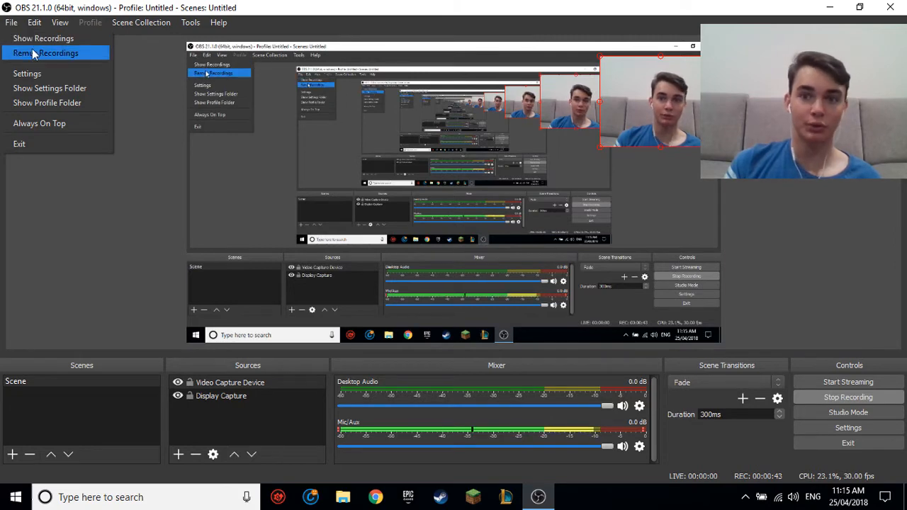
pyautogui.click(46, 53)
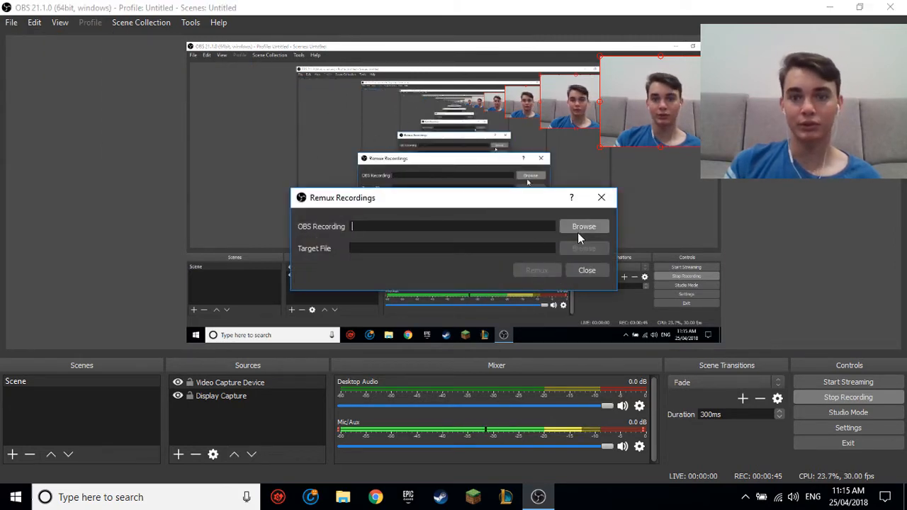
pyautogui.click(584, 227)
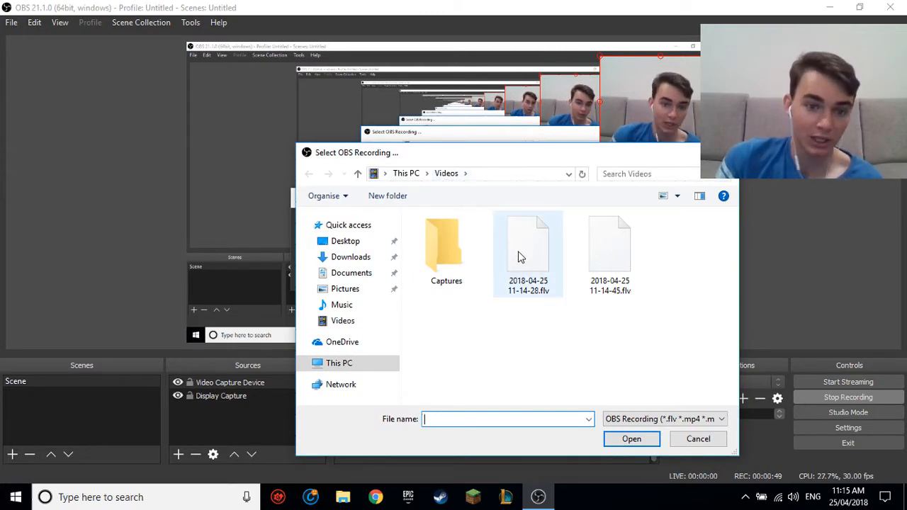
pyautogui.click(527, 247)
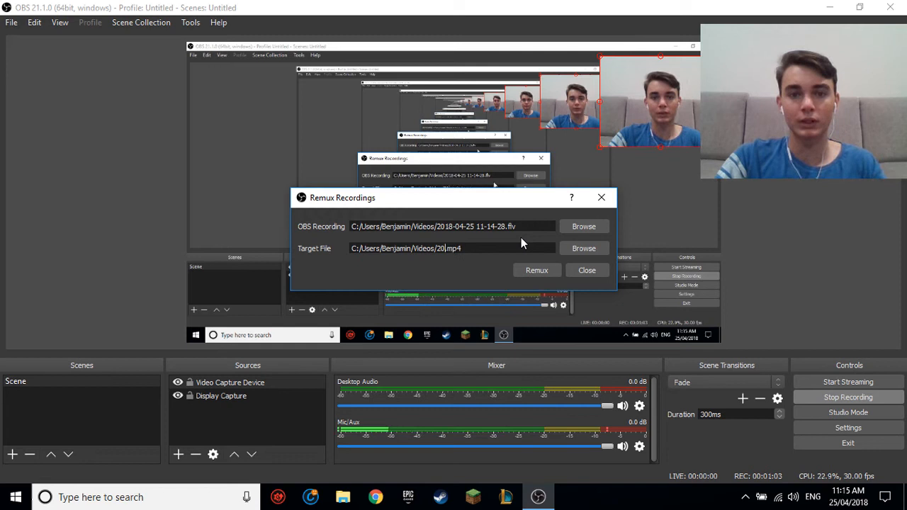
# Step: Remux the recording into 'Test video.mp4' and dismiss the finished notice
pyautogui.write('Test vid')
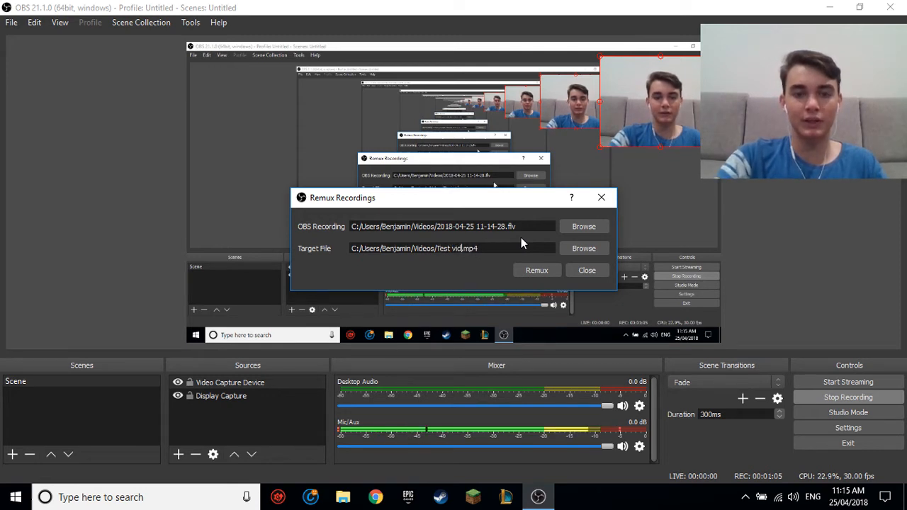
pyautogui.write('eo')
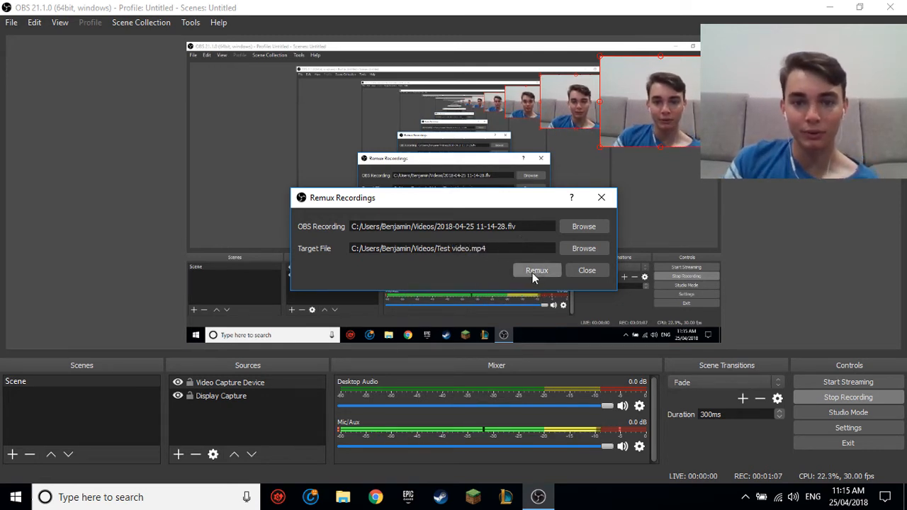
pyautogui.click(535, 269)
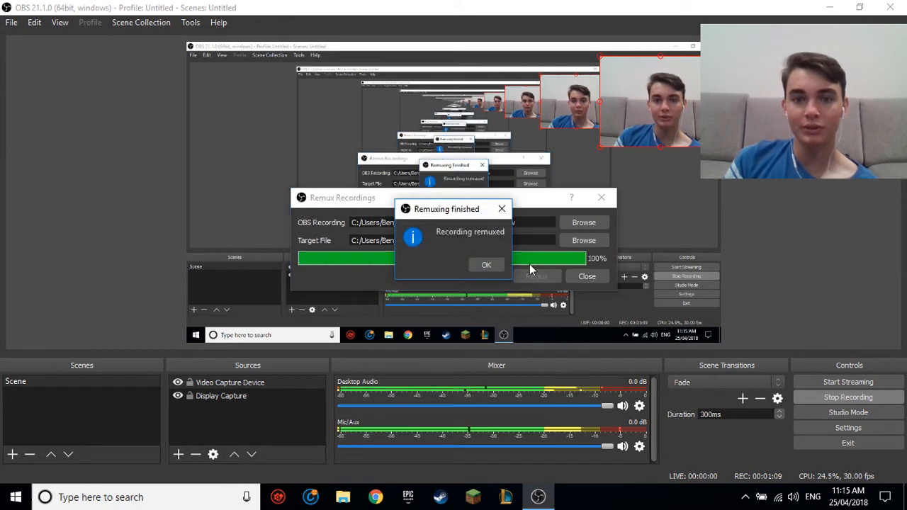
pyautogui.click(486, 265)
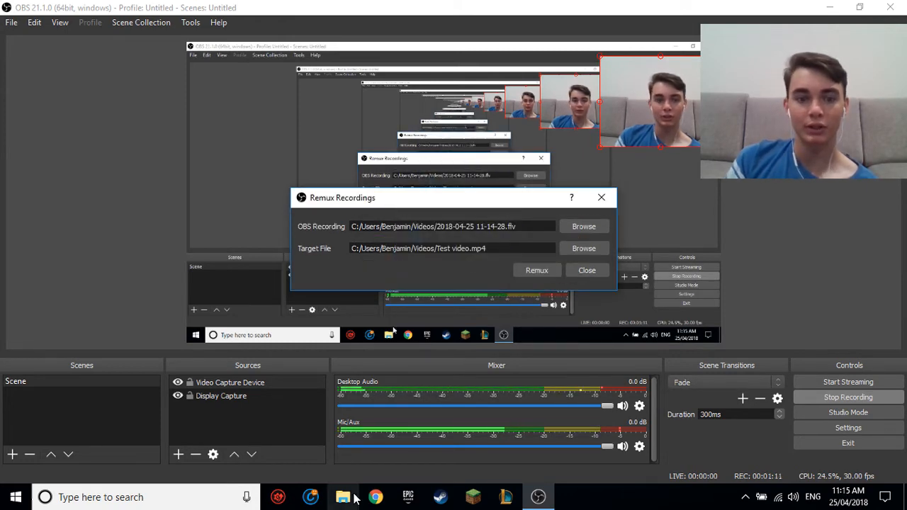
# Step: Play the new Test video from the Videos folder in File Explorer
pyautogui.click(343, 496)
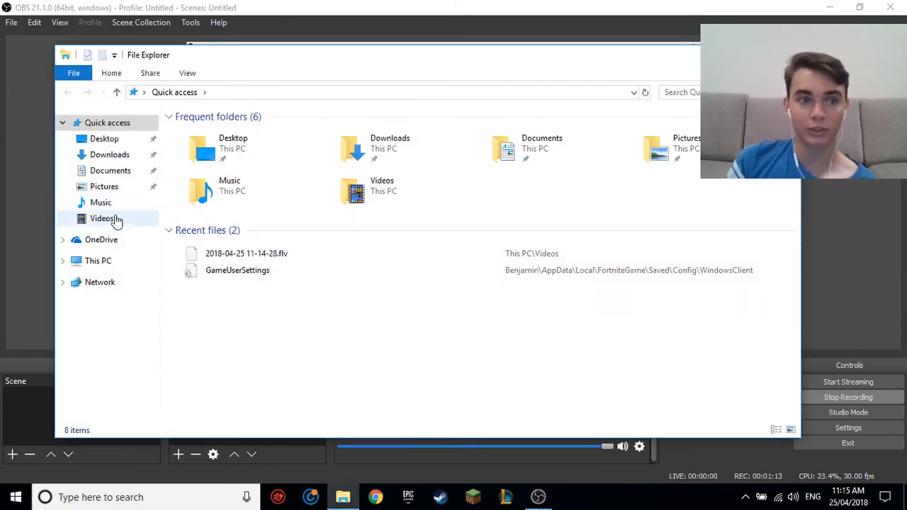
pyautogui.click(102, 218)
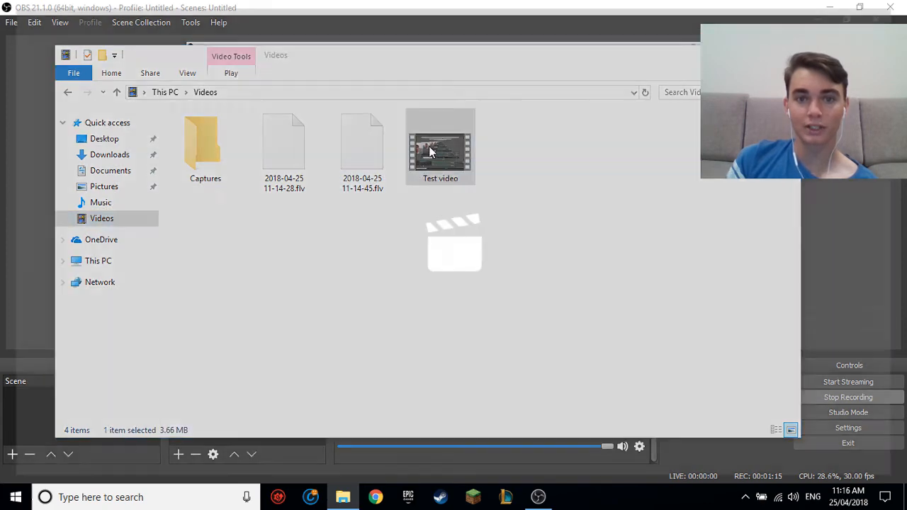
pyautogui.doubleClick(440, 144)
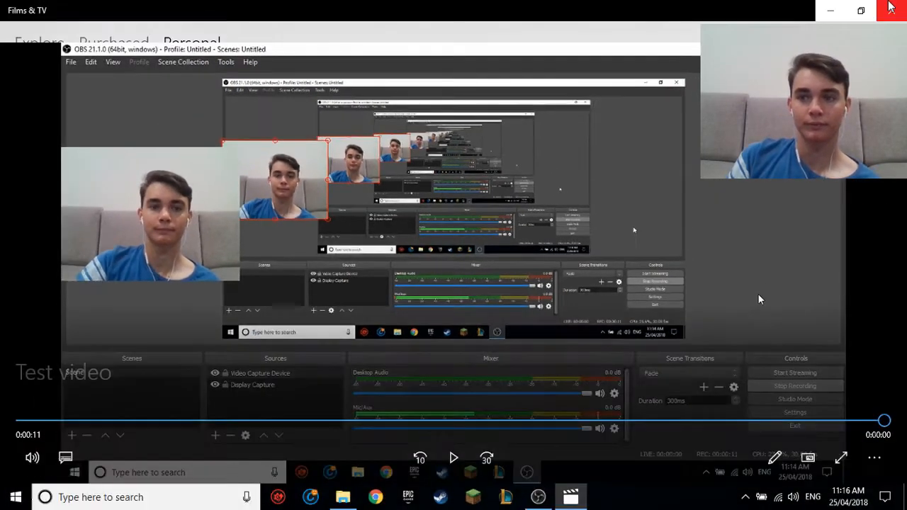
# Step: Close the Films & TV player after watching, then dismiss the remux window
pyautogui.click(891, 8)
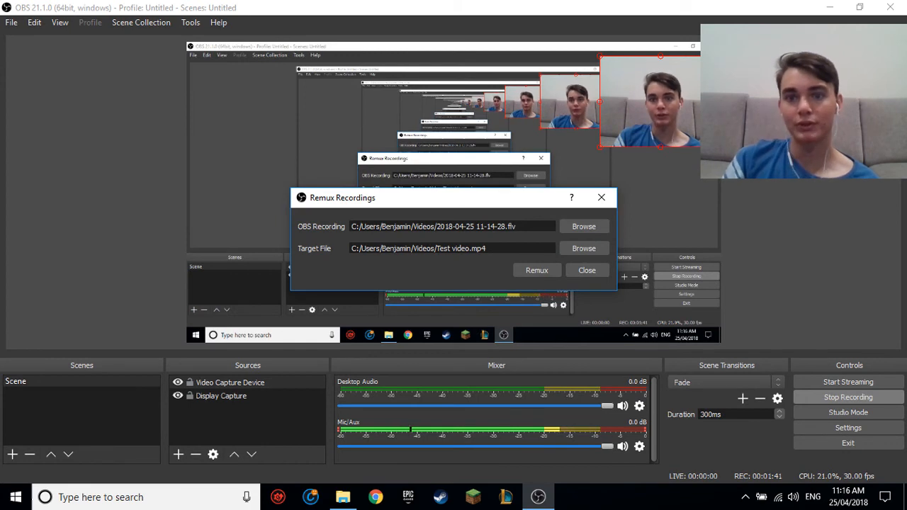
pyautogui.click(587, 269)
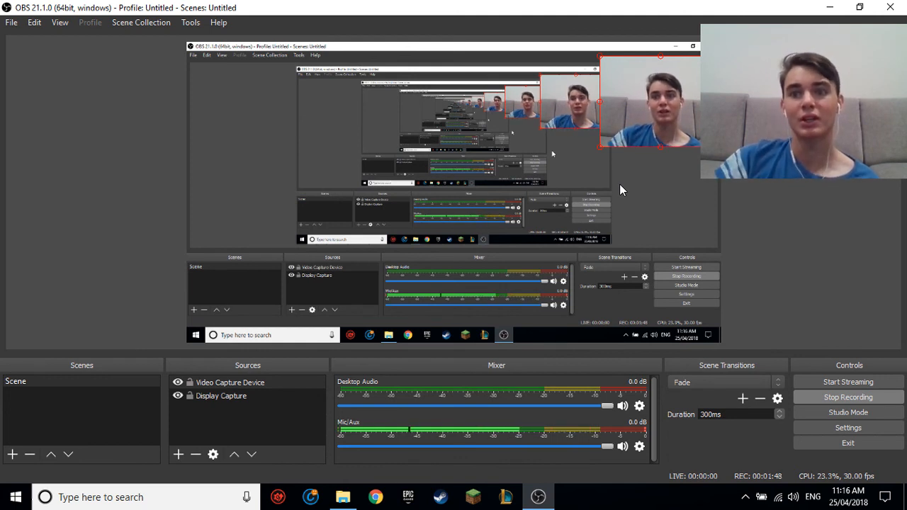
pyautogui.moveTo(641, 224)
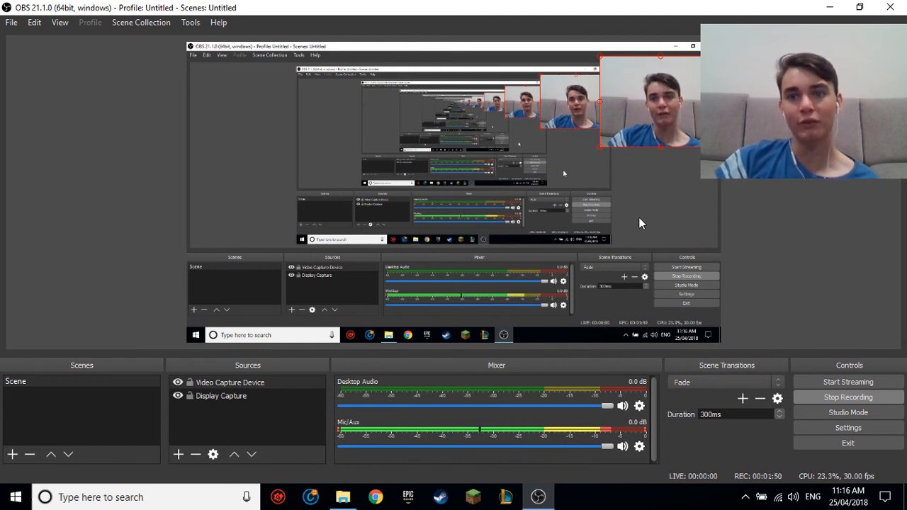